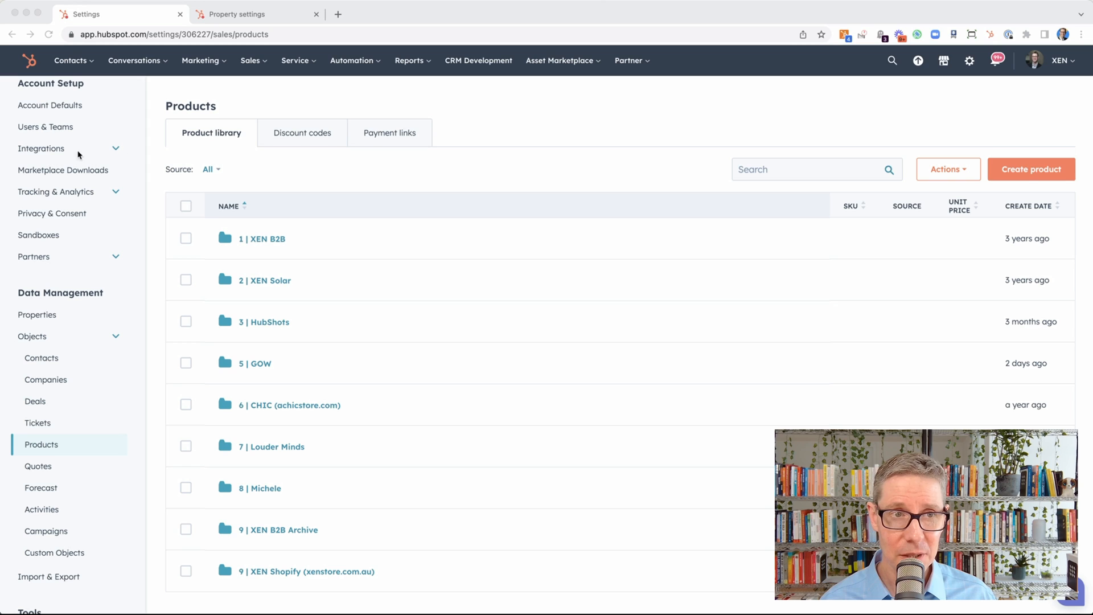
Show the six products inside the '1 | XEN B2B' folder of the product library.
scroll(down, 3)
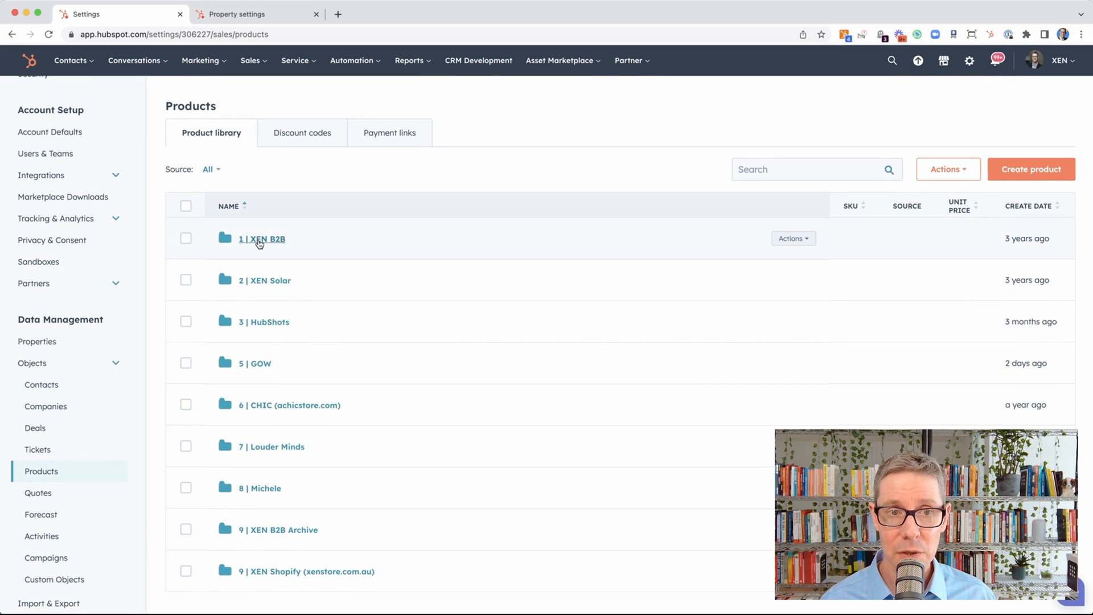
click(262, 238)
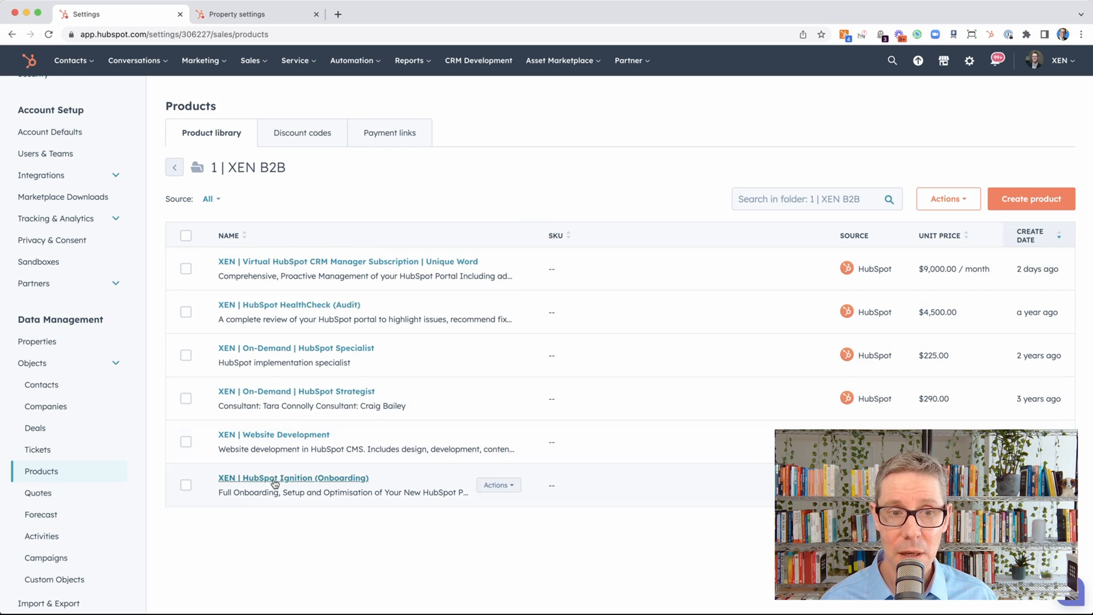
click(348, 262)
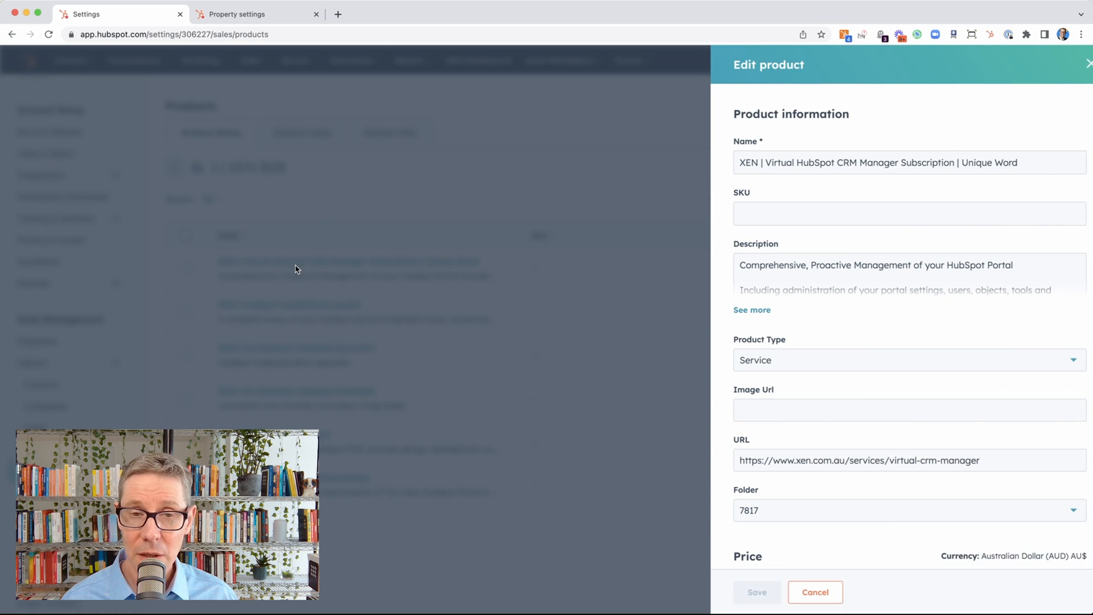
scroll(down, 3)
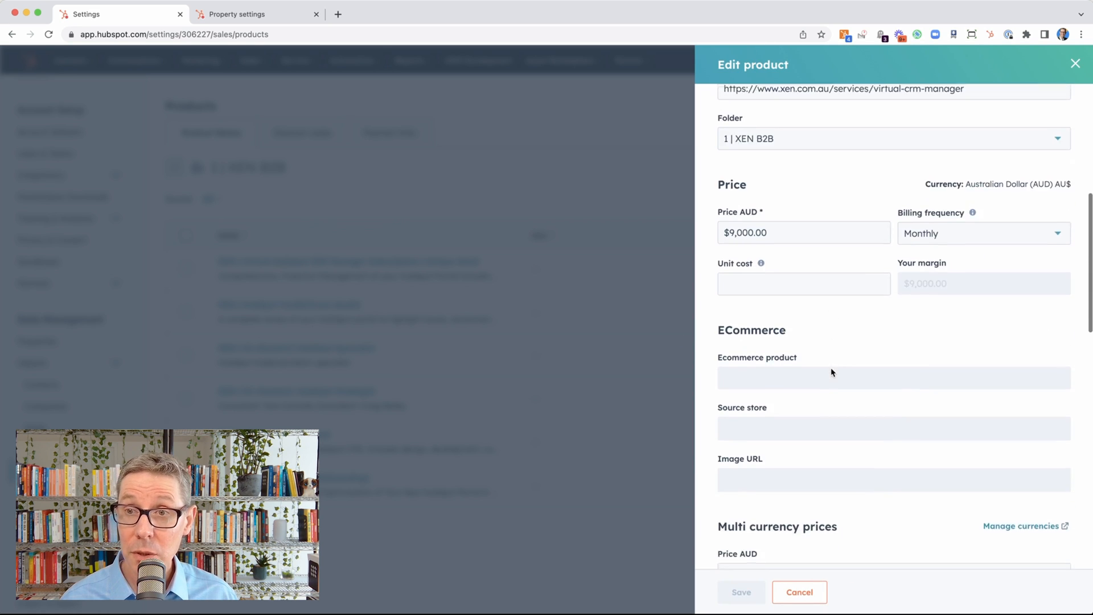
scroll(down, 3)
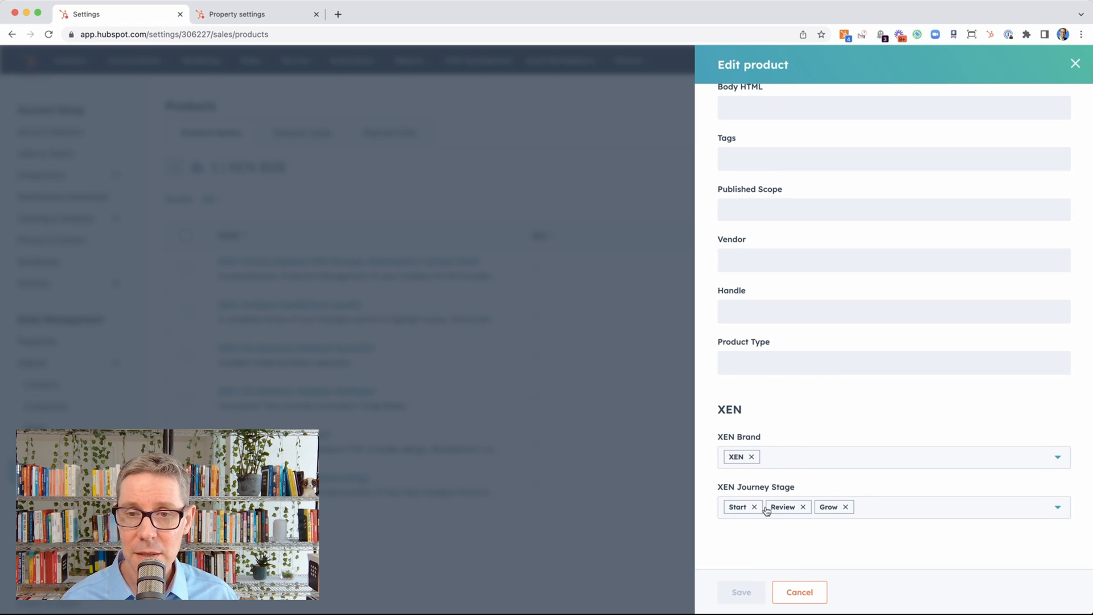
mouse_move(772, 403)
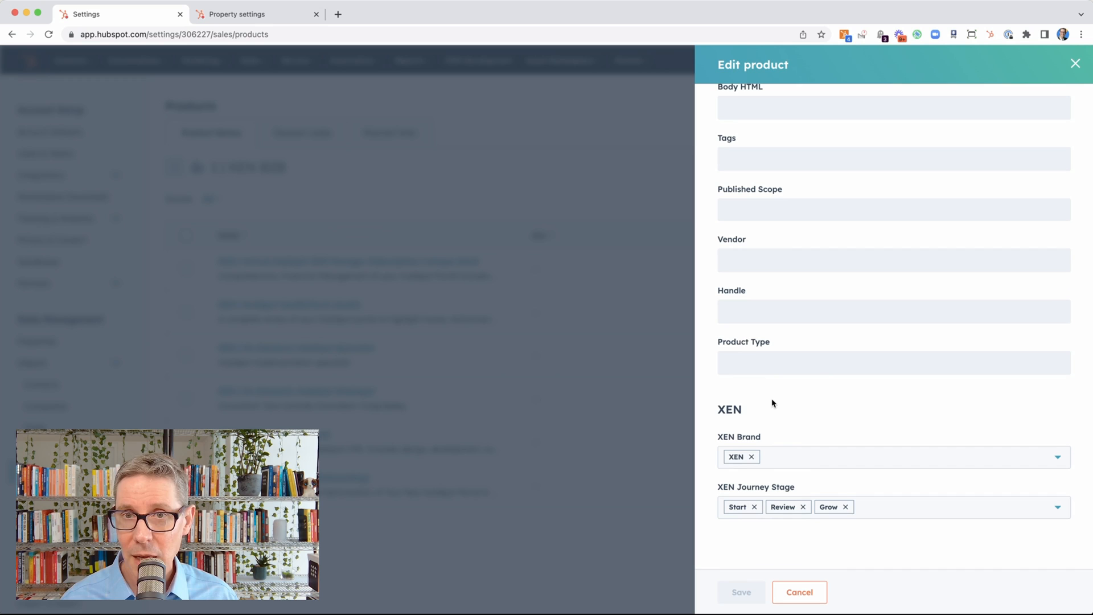
mouse_move(800, 523)
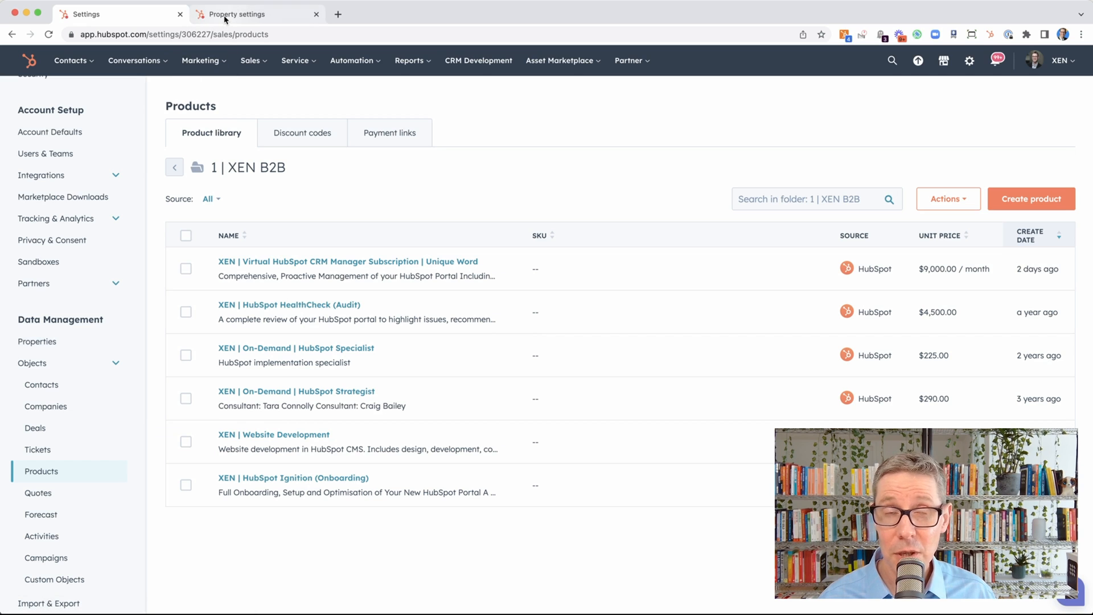
List the 33 product properties by choosing Product properties as the object type.
click(240, 14)
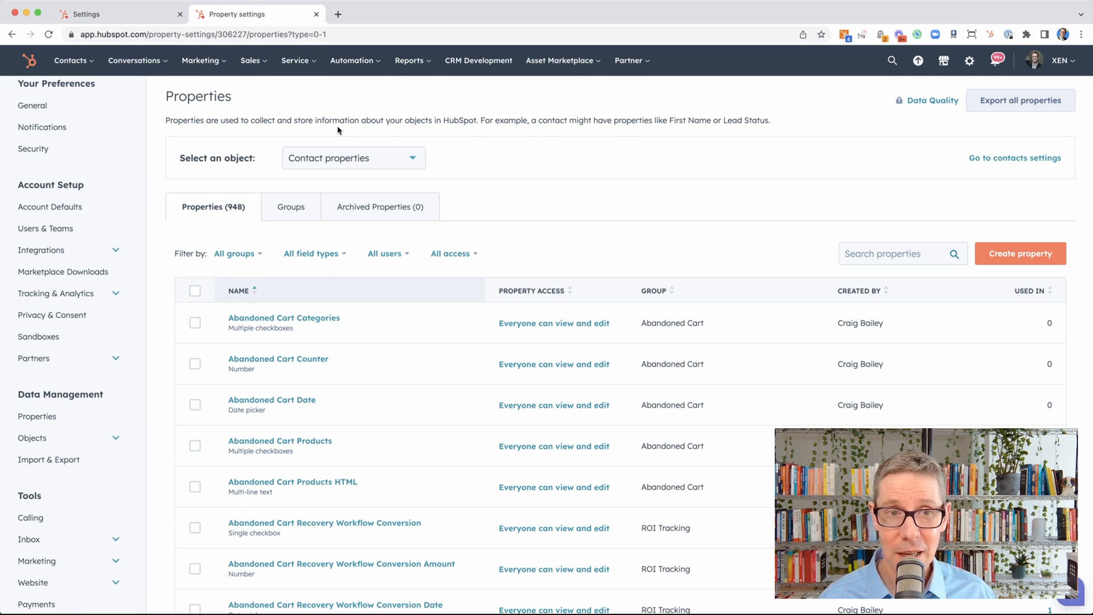
mouse_move(37, 417)
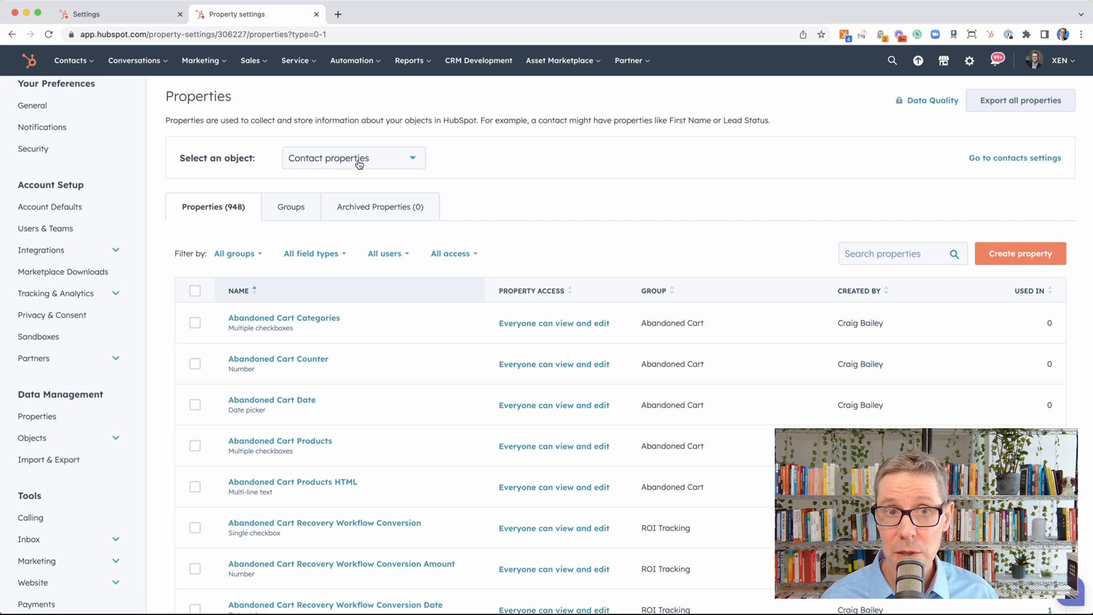
click(353, 157)
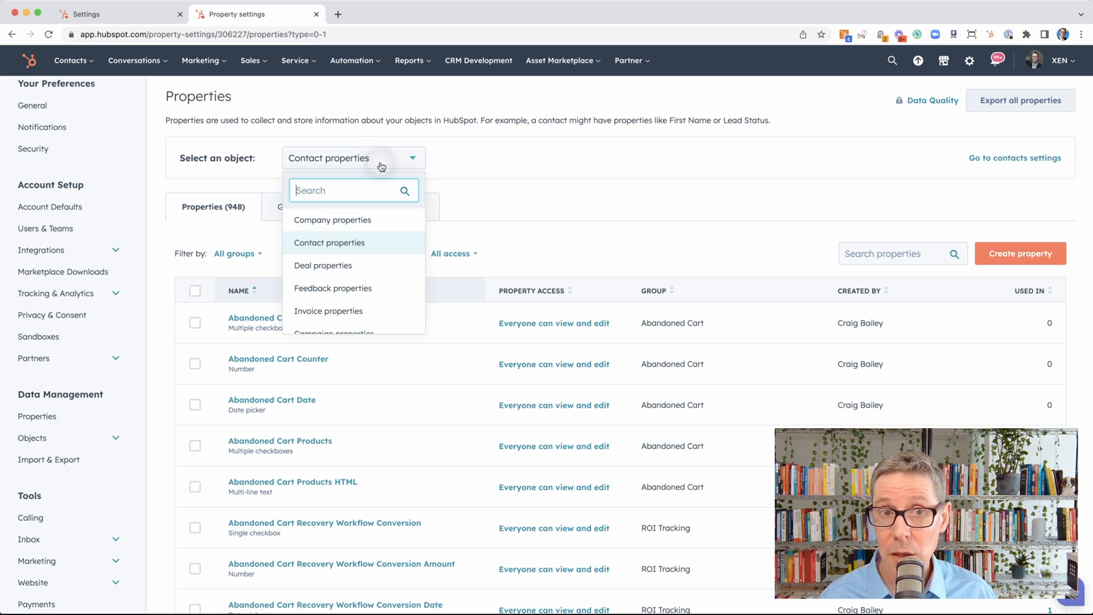
mouse_move(365, 254)
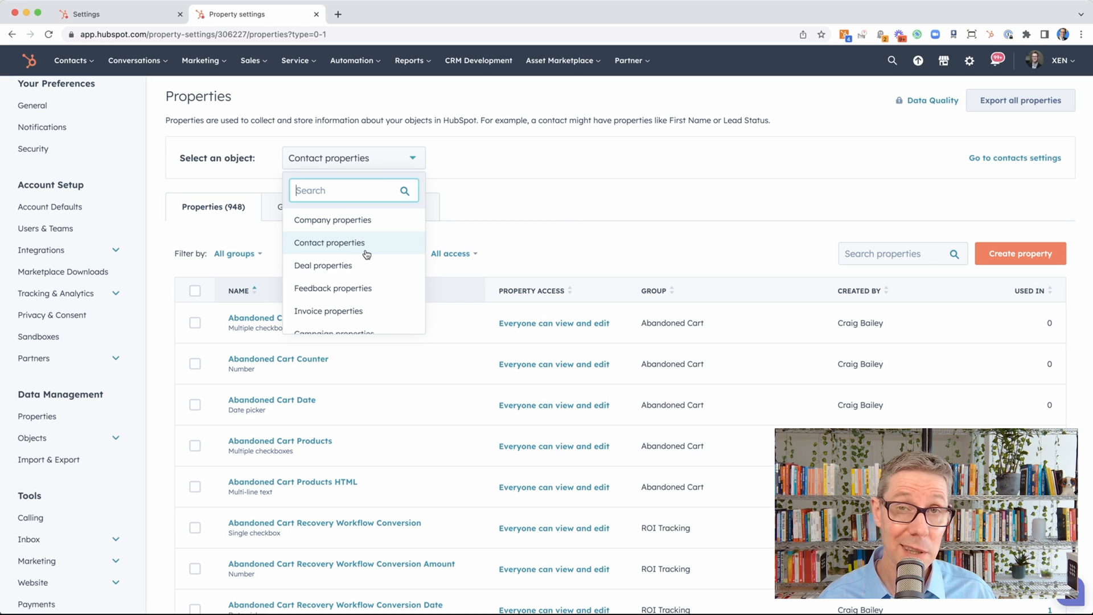
mouse_move(364, 247)
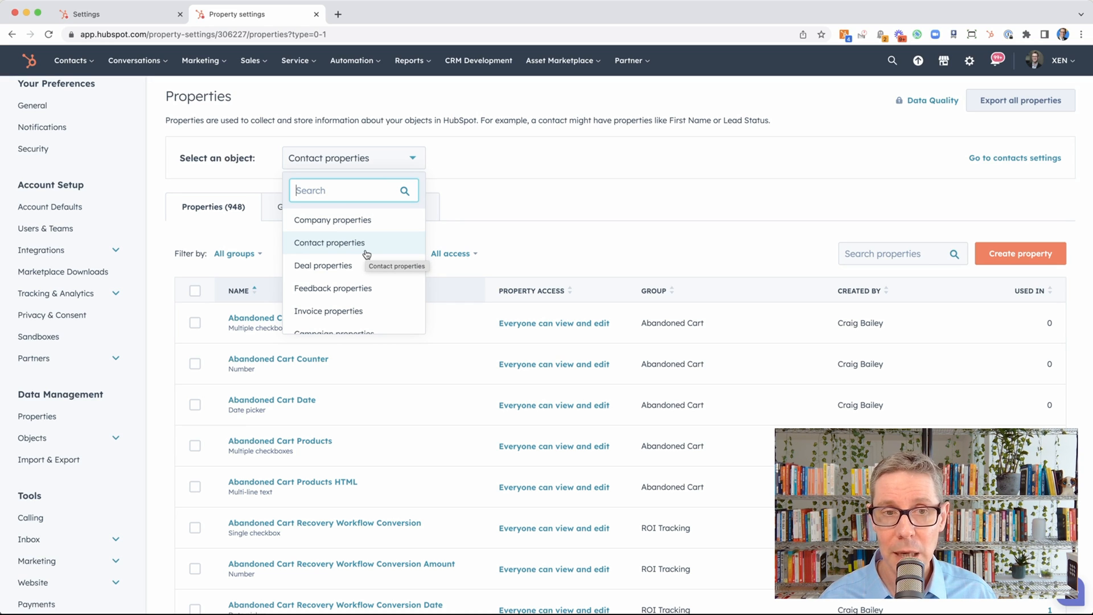
mouse_move(342, 271)
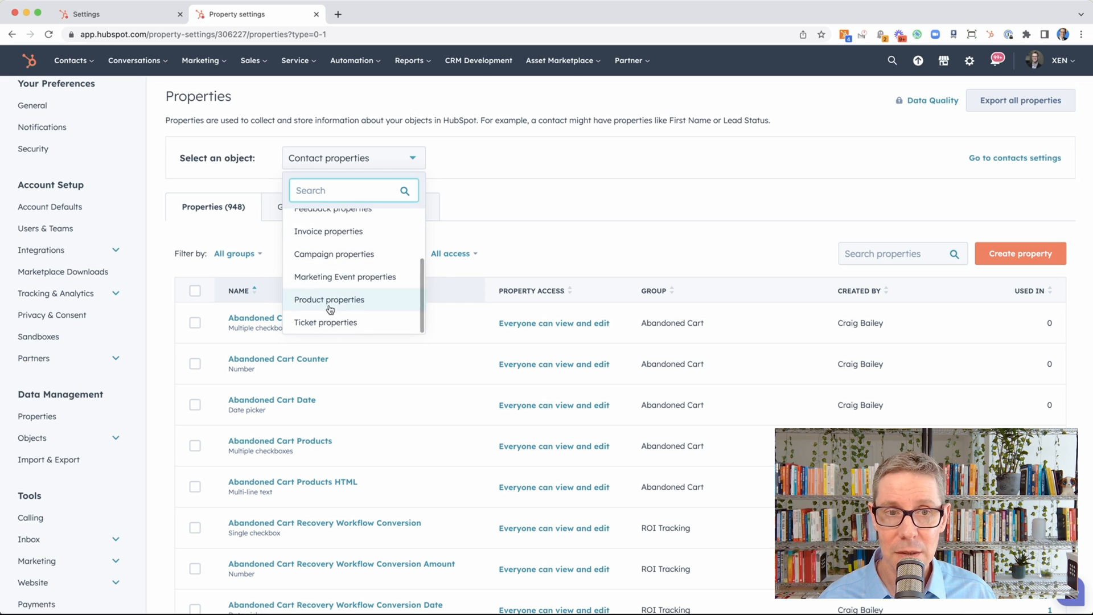
click(327, 299)
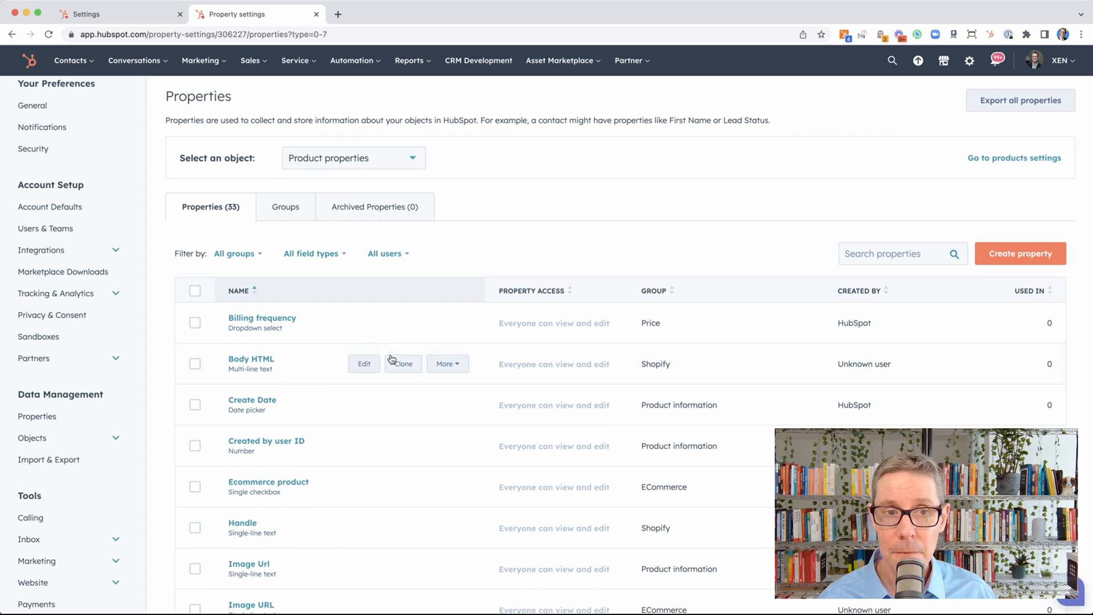
Browse the product properties and groups, then begin a new product property.
scroll(down, 3)
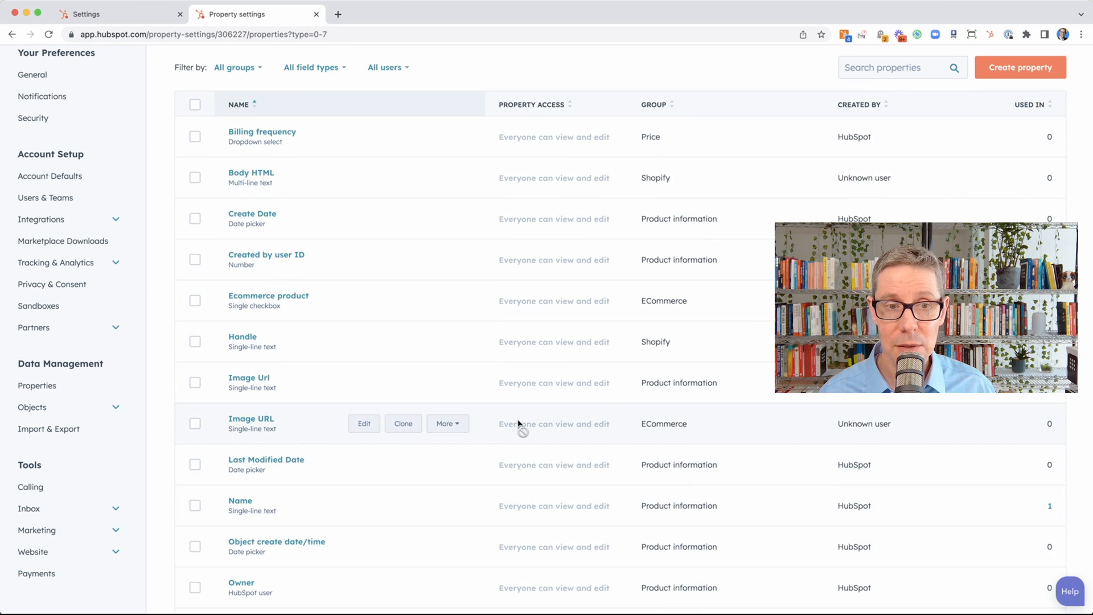
scroll(down, 3)
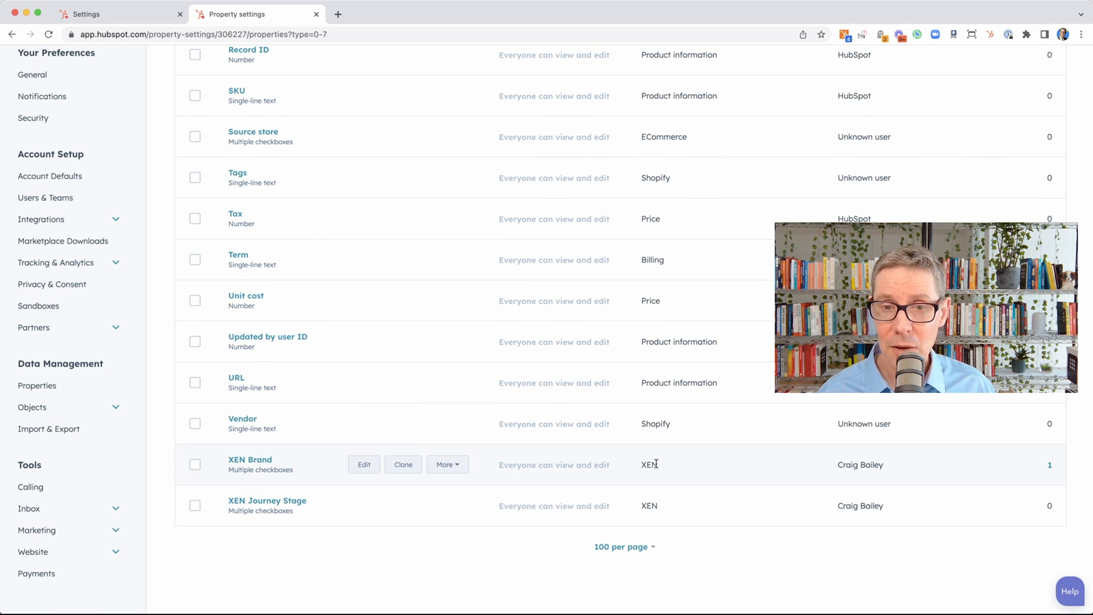
scroll(up, 3)
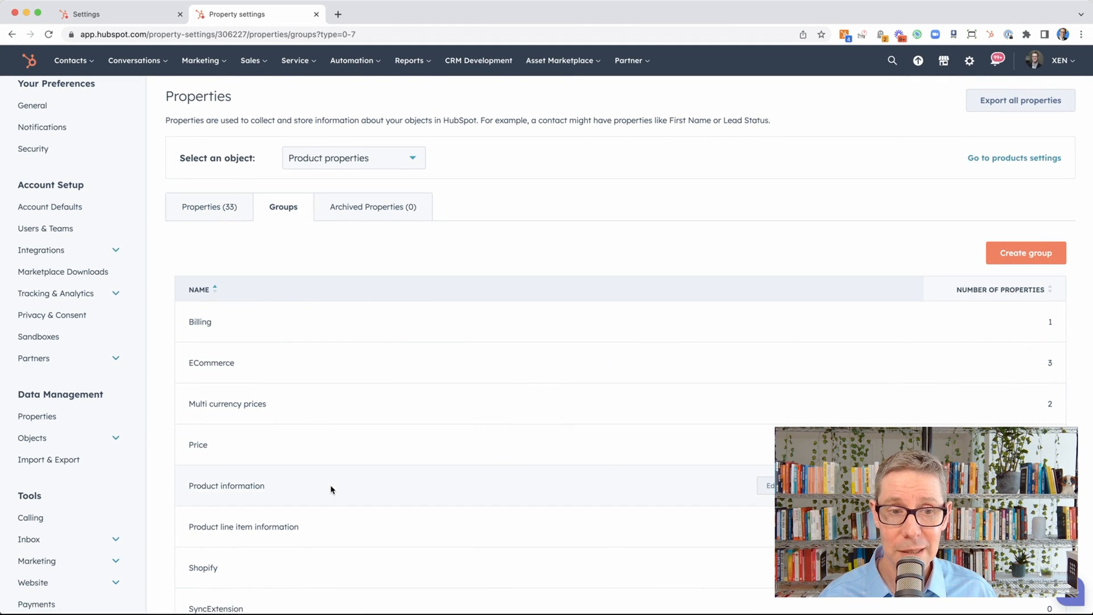
scroll(down, 3)
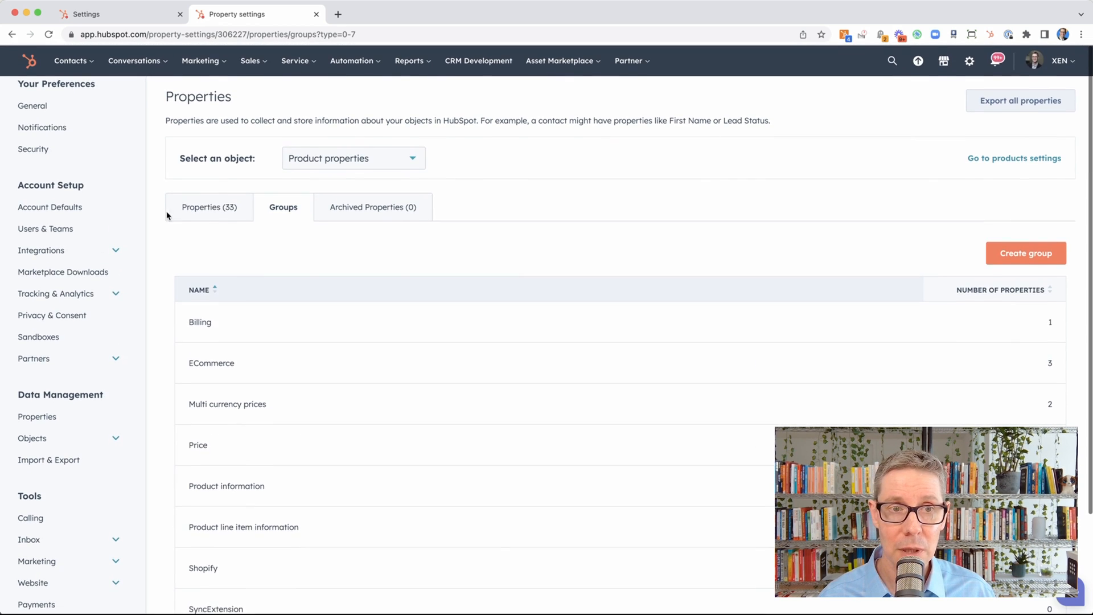
click(208, 207)
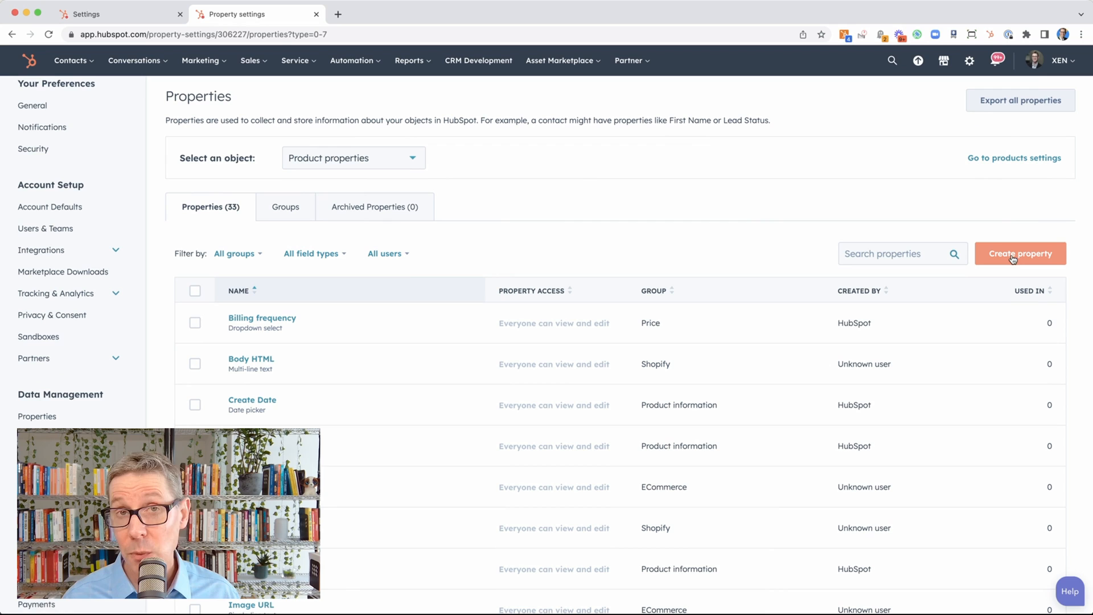
click(1020, 253)
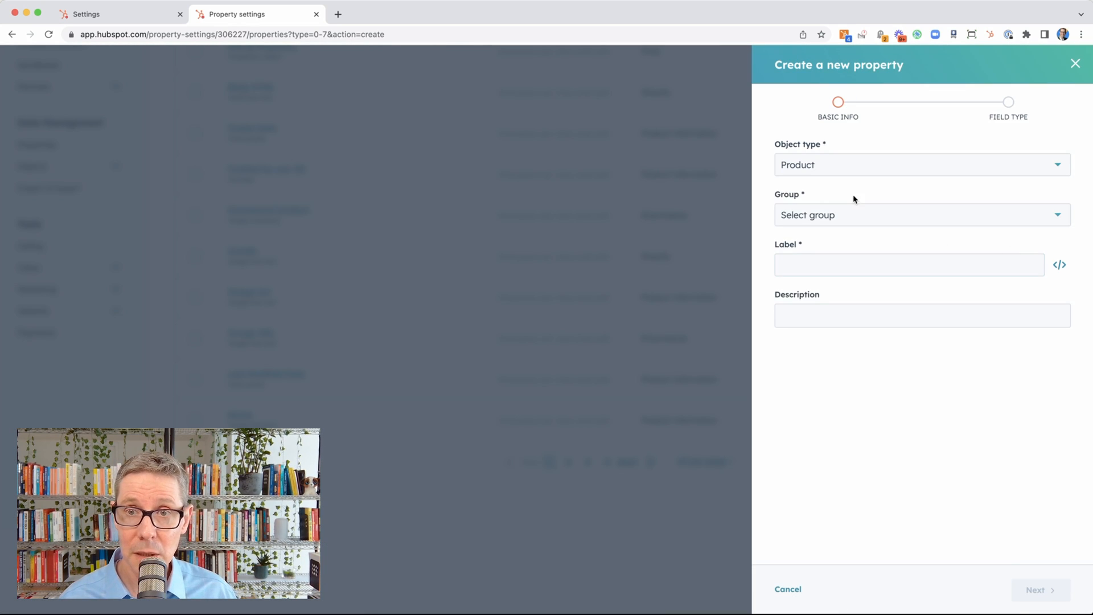
Assign the new property to group XEN with the label 'XEN Category'.
click(919, 215)
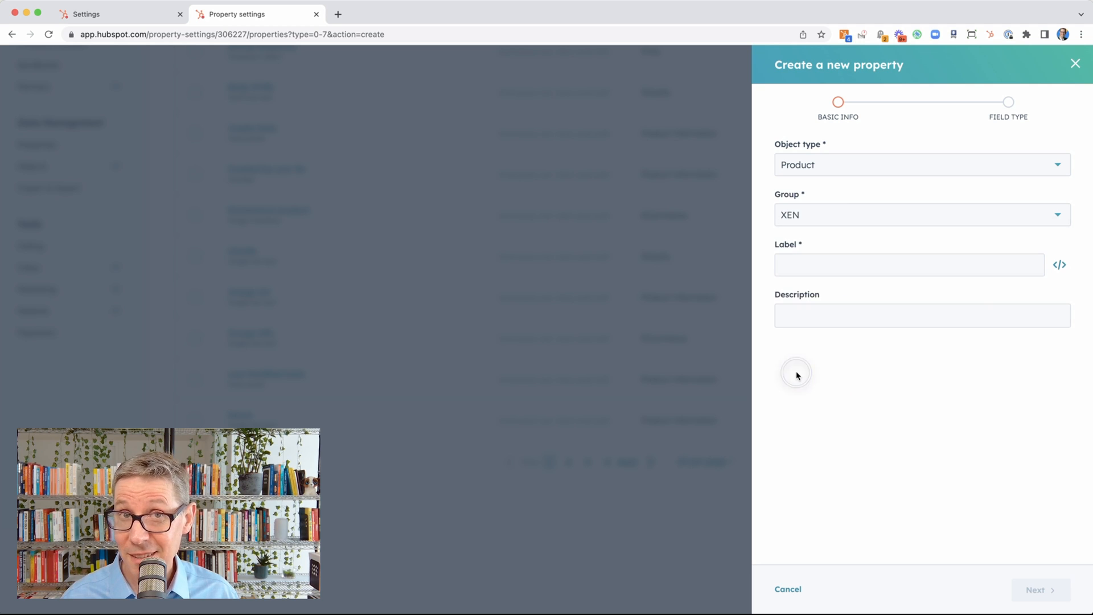
text(XEN Categ)
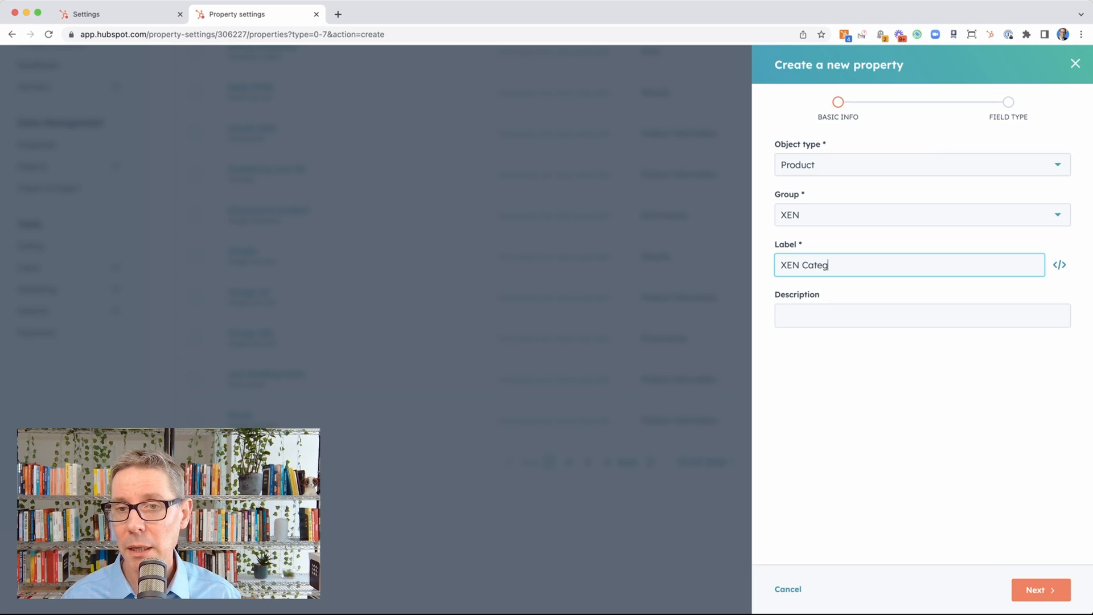
text(ory)
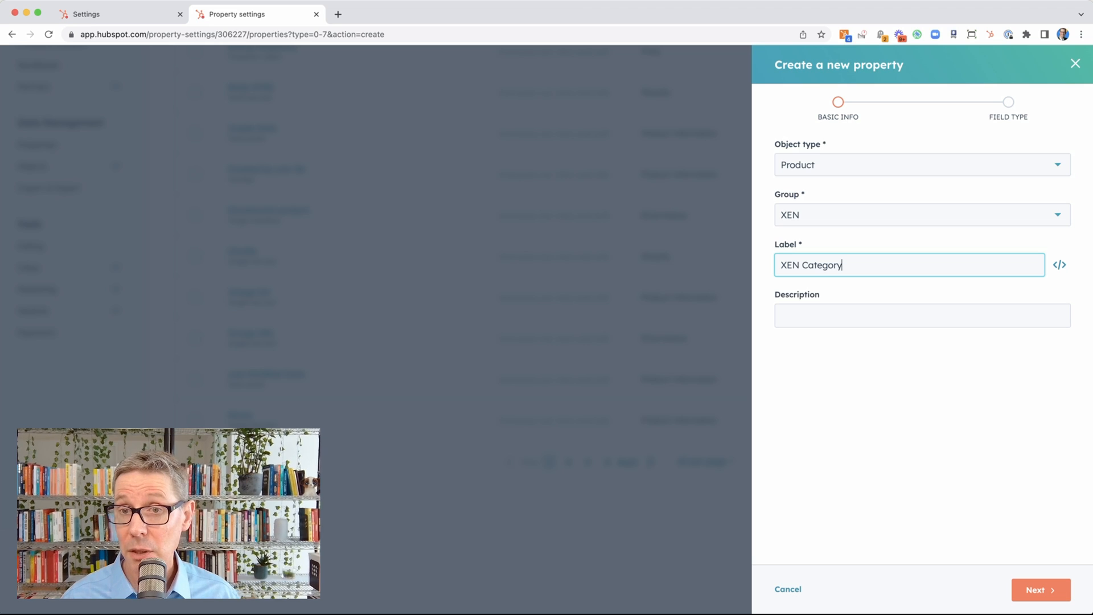
Choose Dropdown select as the field type, then cancel the draft property.
click(1039, 590)
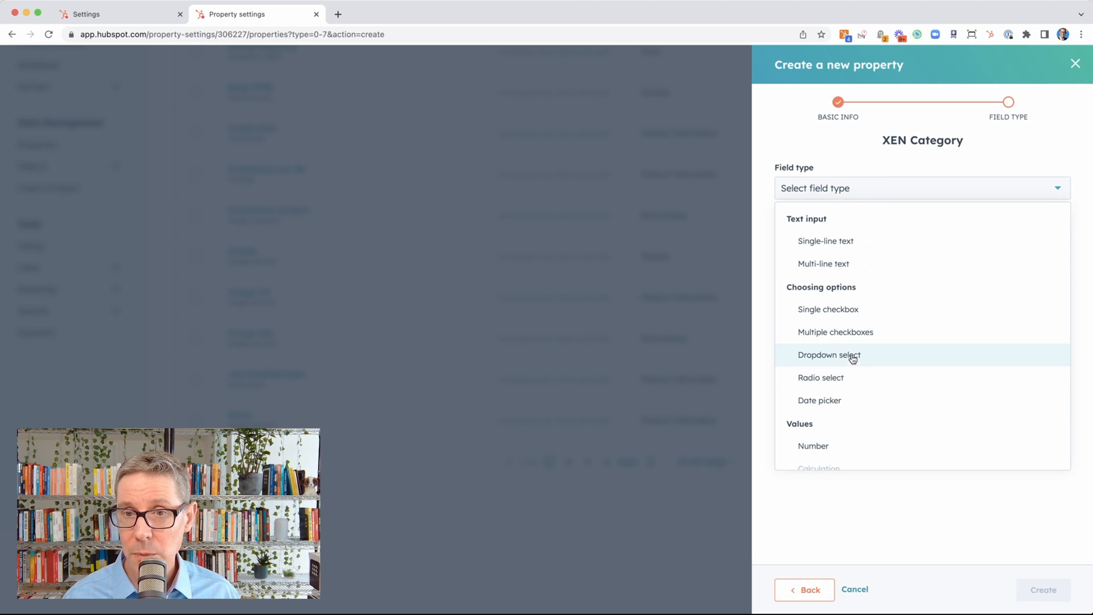
click(829, 355)
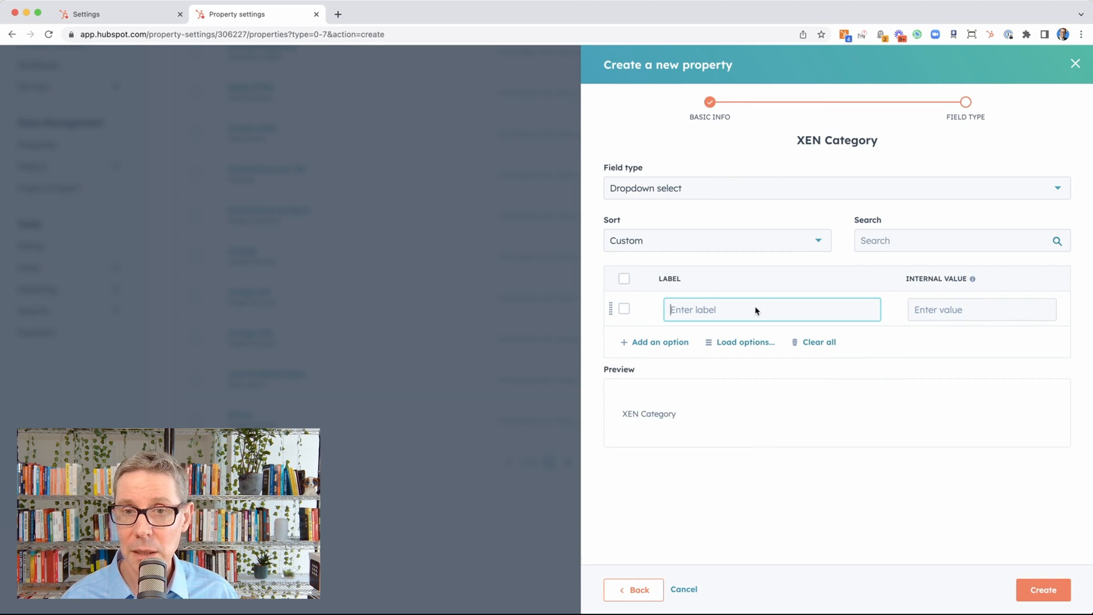
mouse_move(749, 450)
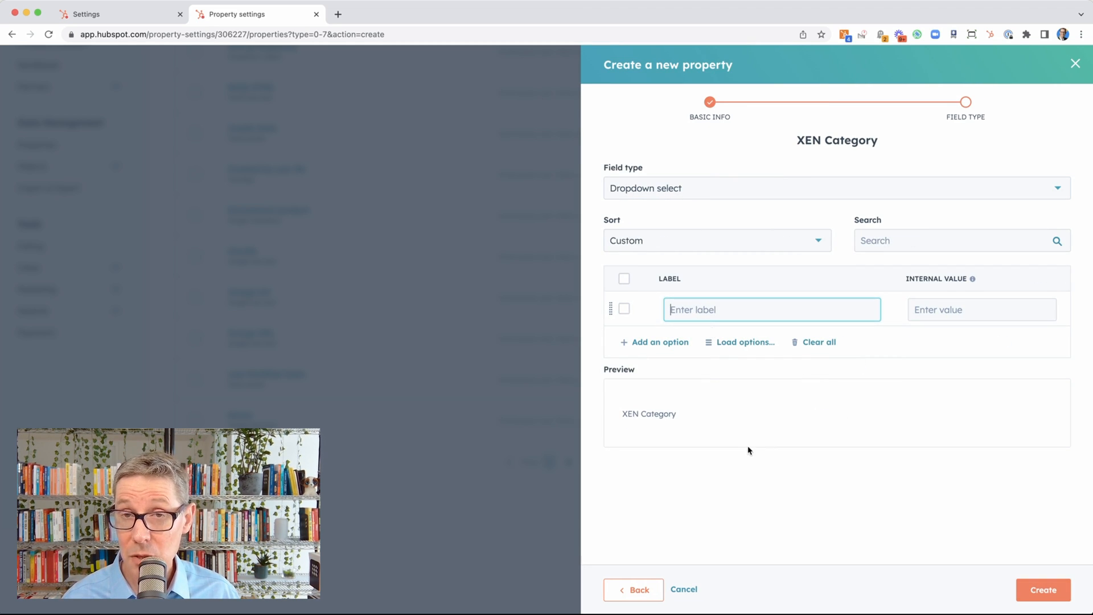
mouse_move(787, 484)
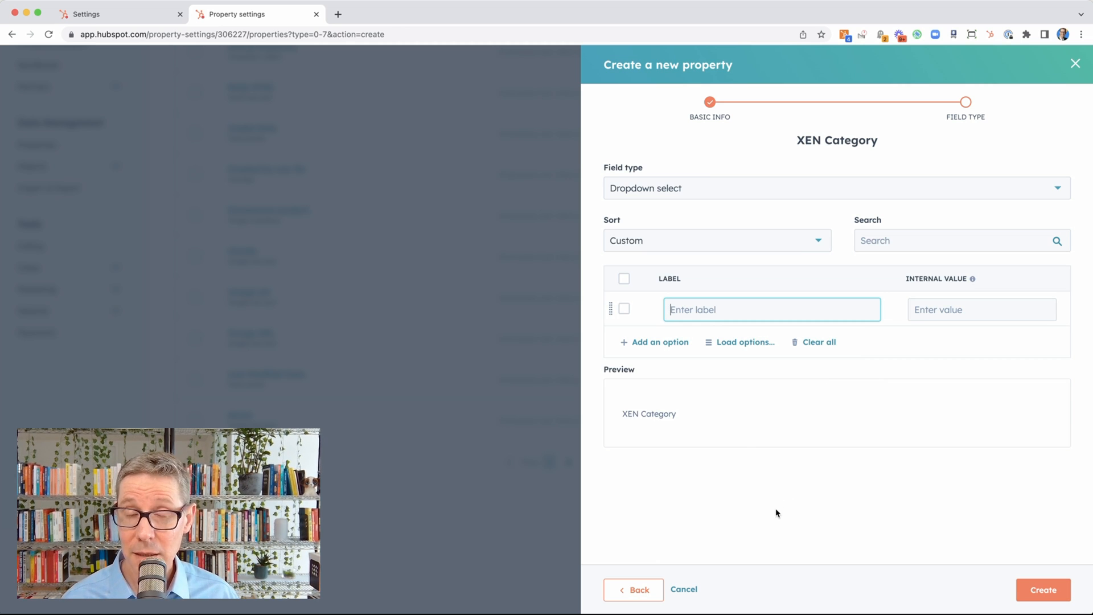
click(683, 588)
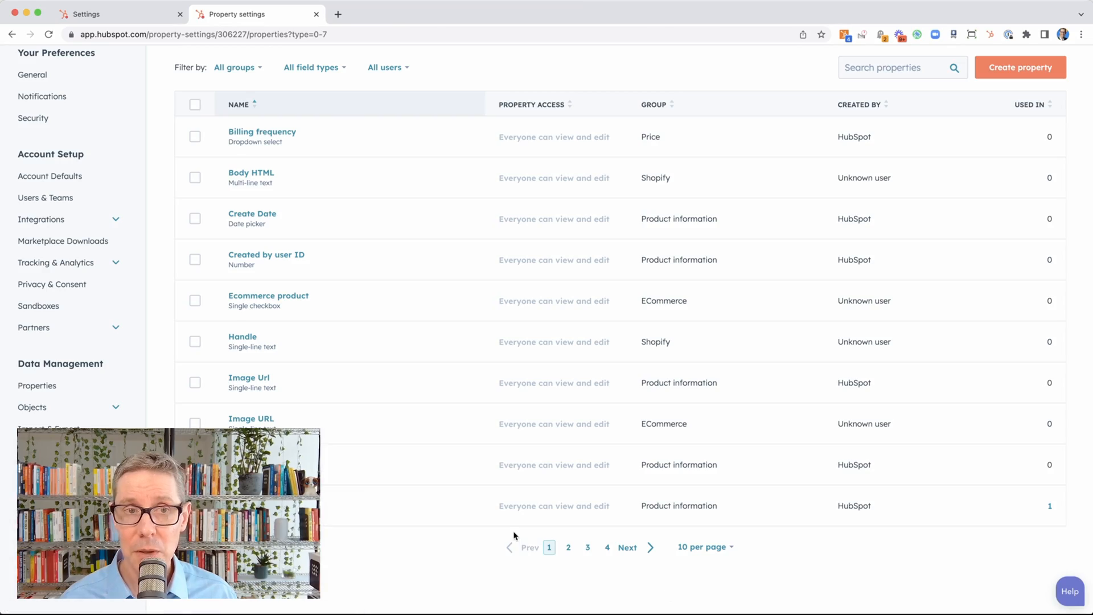